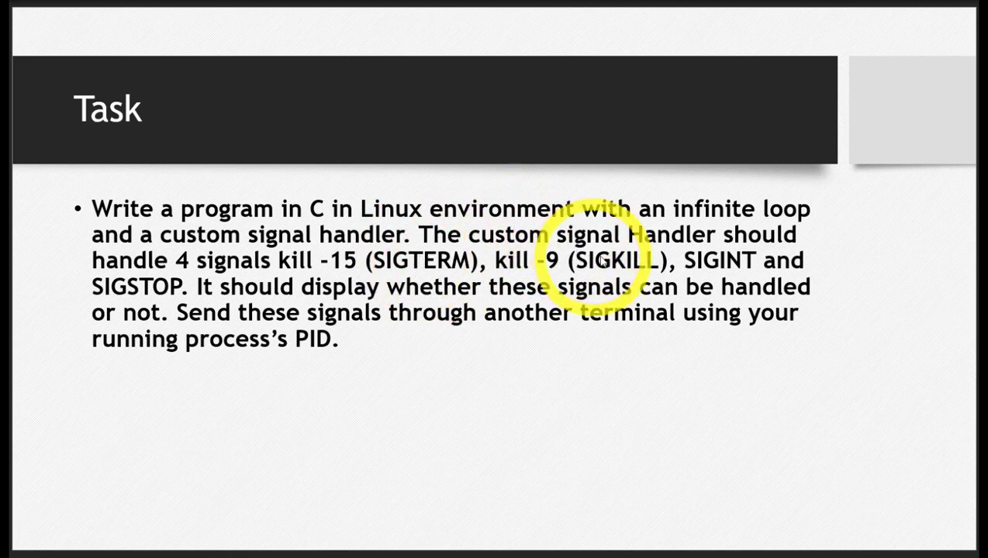
Advance the slideshow from the Task slide to the six-step Algorithm slide.
{"action": "key", "text": "Right"}
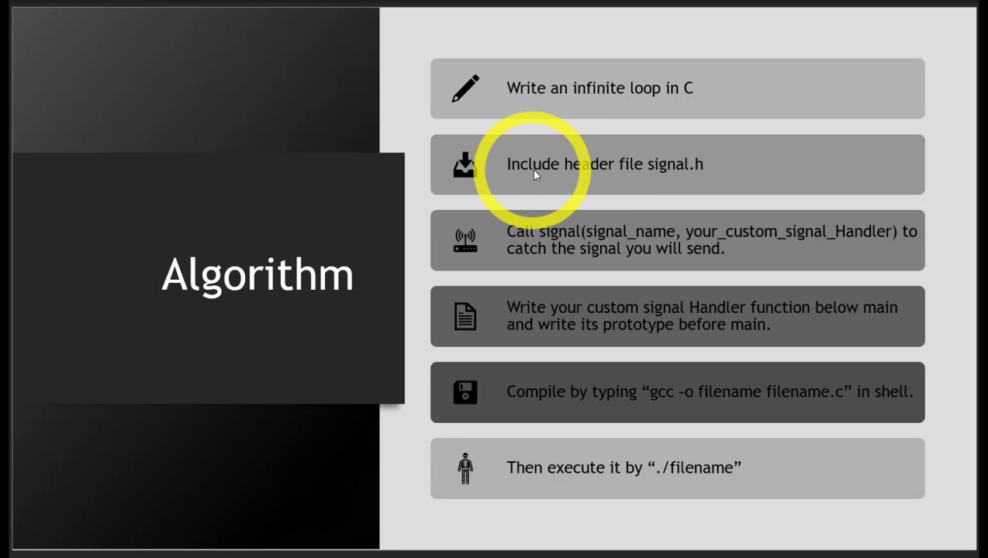
{"action": "mouse_move", "coordinate": [558, 232]}
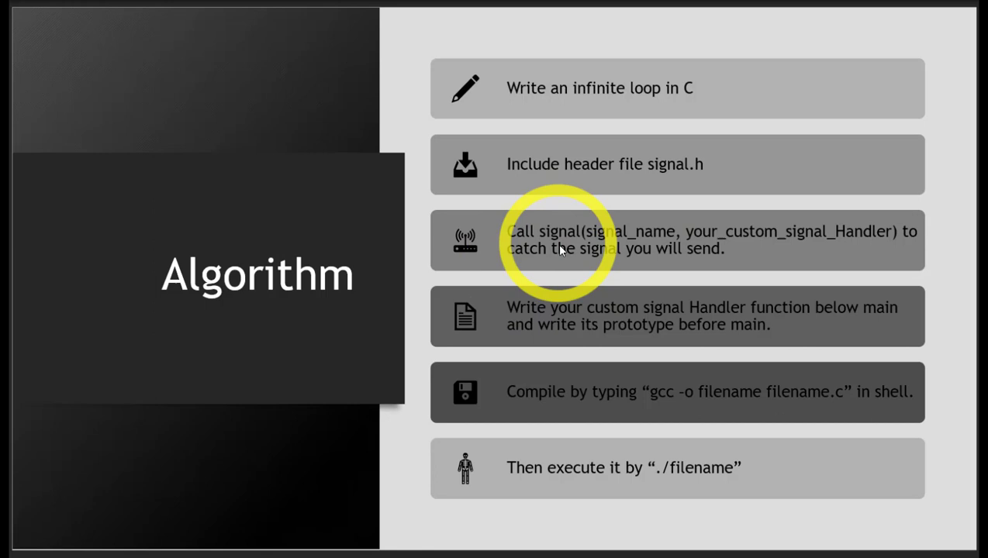
{"action": "mouse_move", "coordinate": [570, 329]}
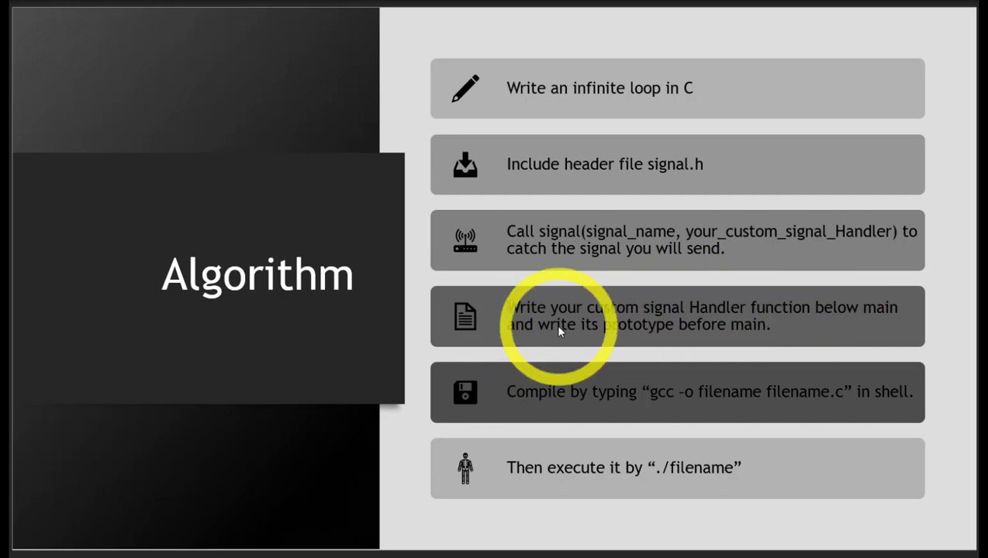
{"action": "mouse_move", "coordinate": [682, 321]}
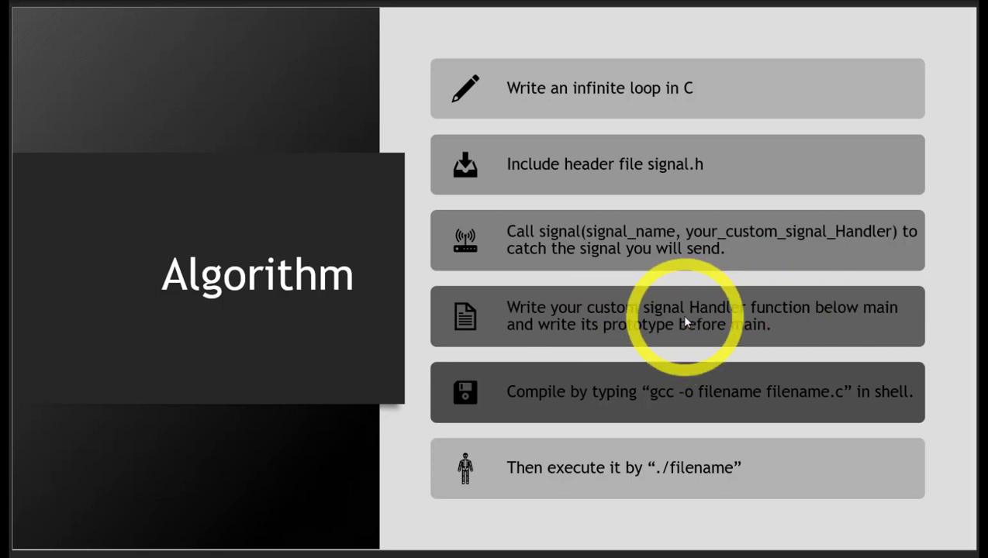
{"action": "mouse_move", "coordinate": [540, 347]}
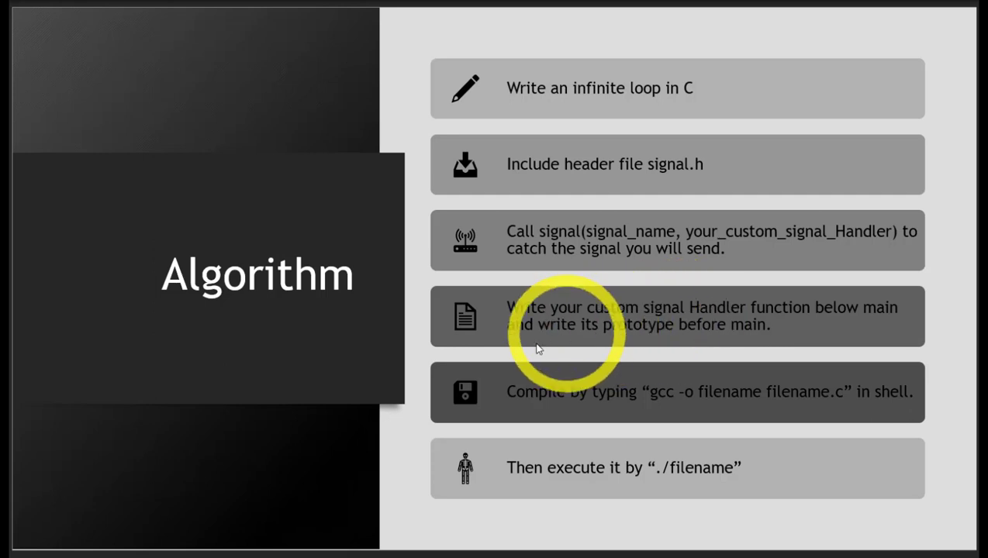
{"action": "mouse_move", "coordinate": [543, 397]}
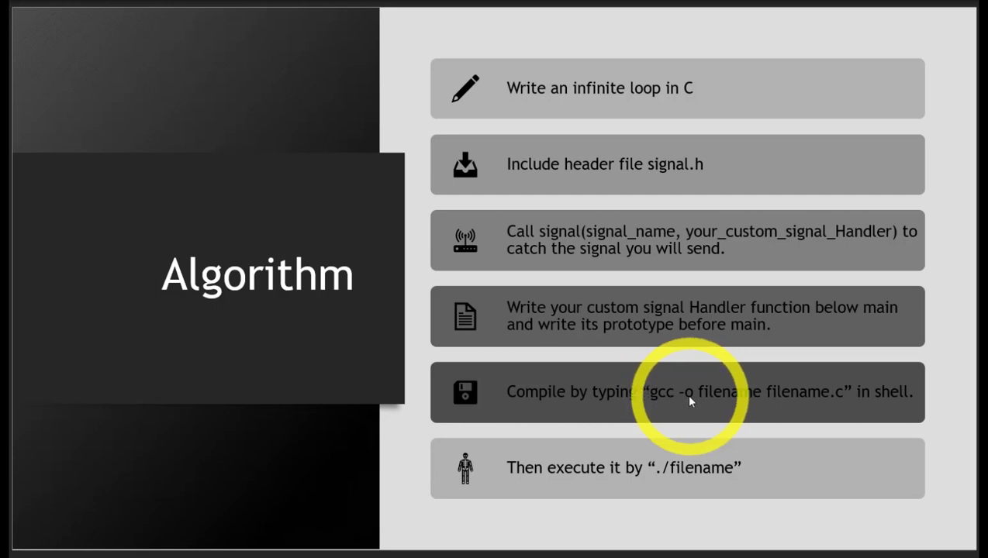
{"action": "mouse_move", "coordinate": [819, 391]}
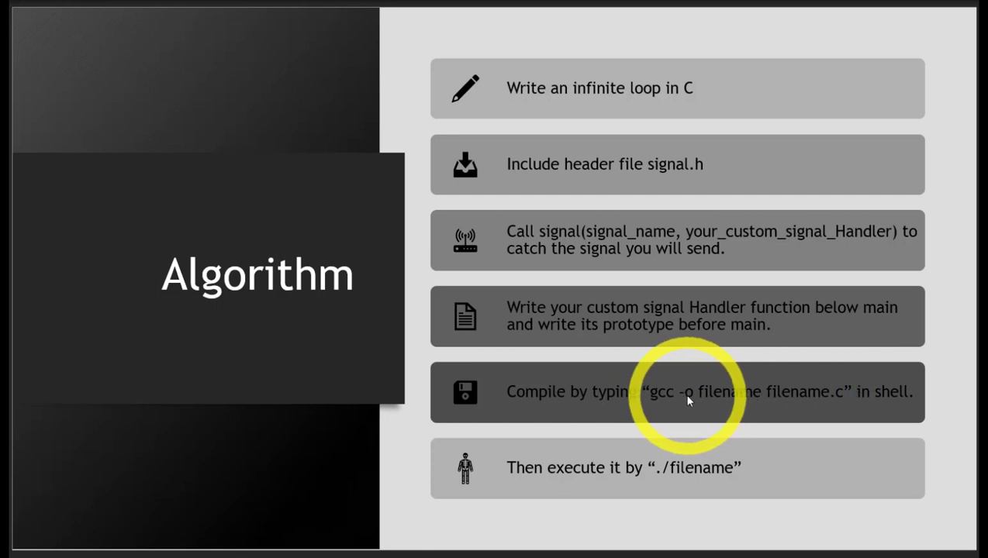
{"action": "mouse_move", "coordinate": [814, 394]}
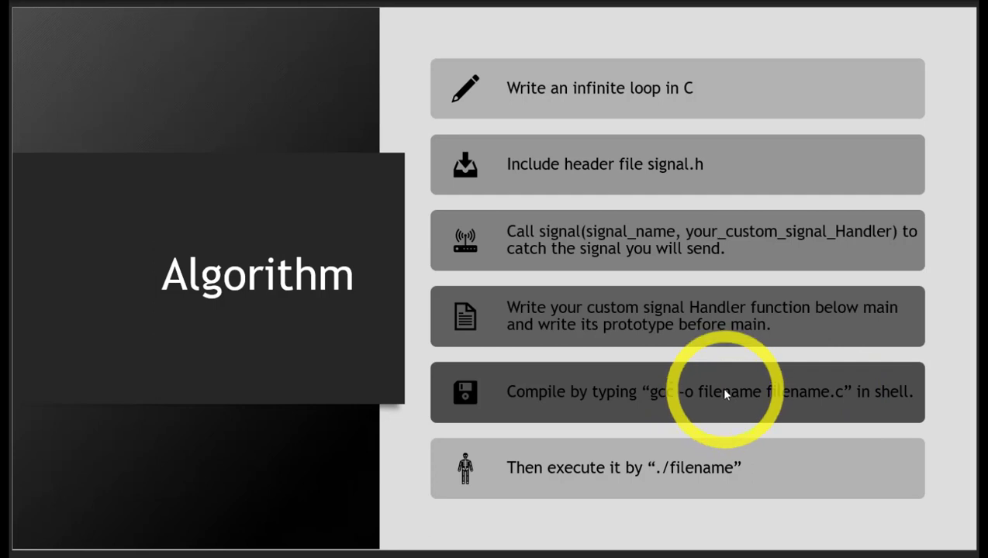
{"action": "mouse_move", "coordinate": [813, 400]}
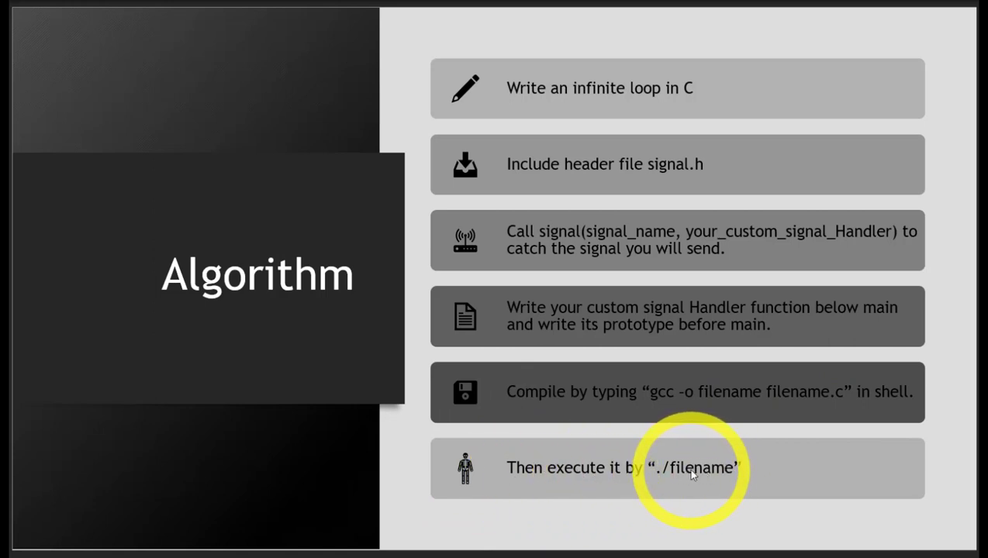
{"action": "mouse_move", "coordinate": [737, 391]}
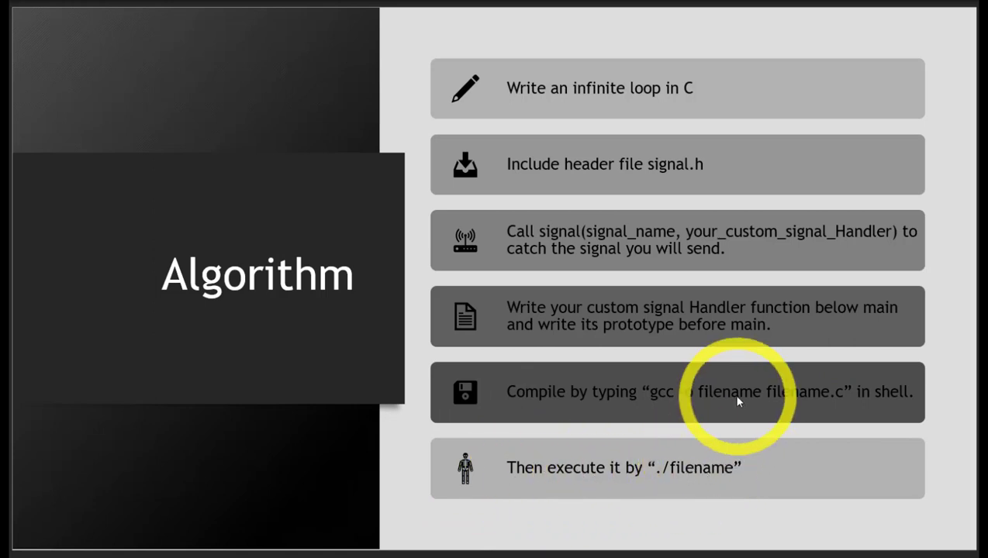